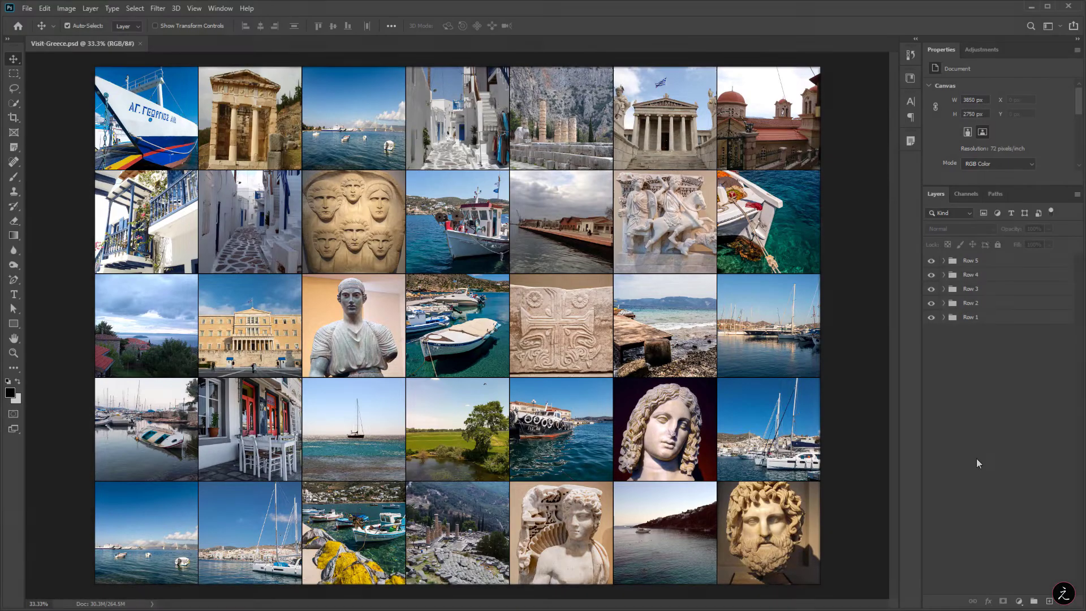
Import Visit-Greece.psd as Composition - Retain Layer Sizes via Ctrl+I.
left_click(971, 317)
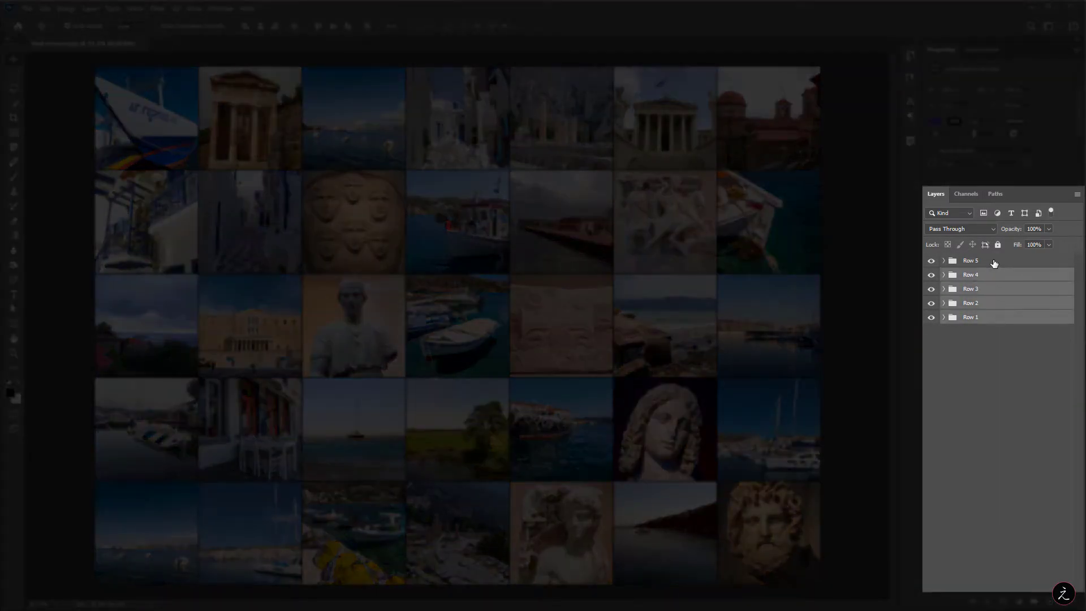
left_click(943, 317)
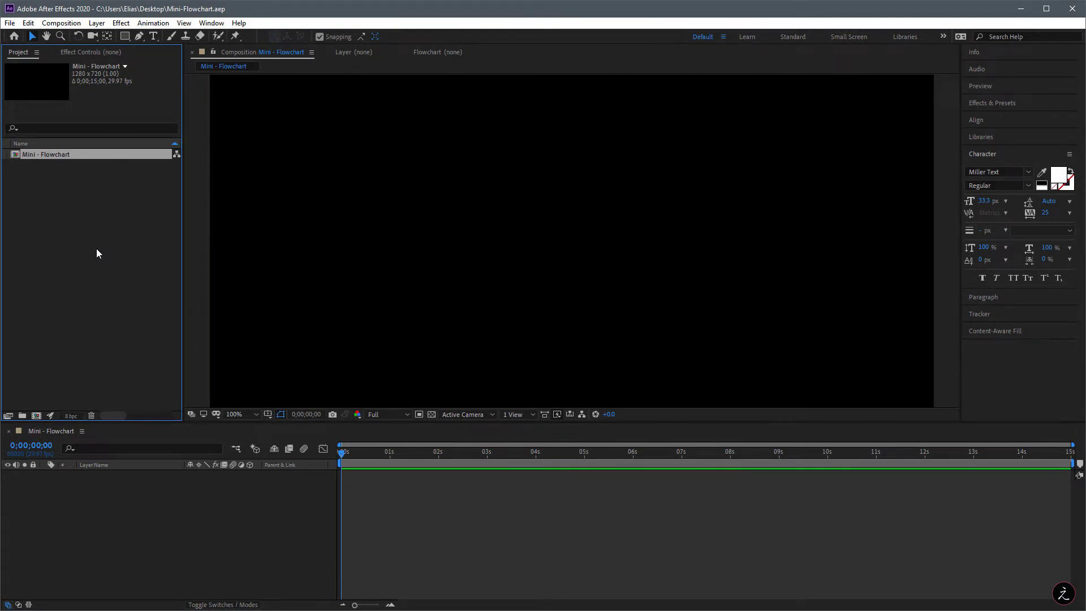
mouse_move(93, 180)
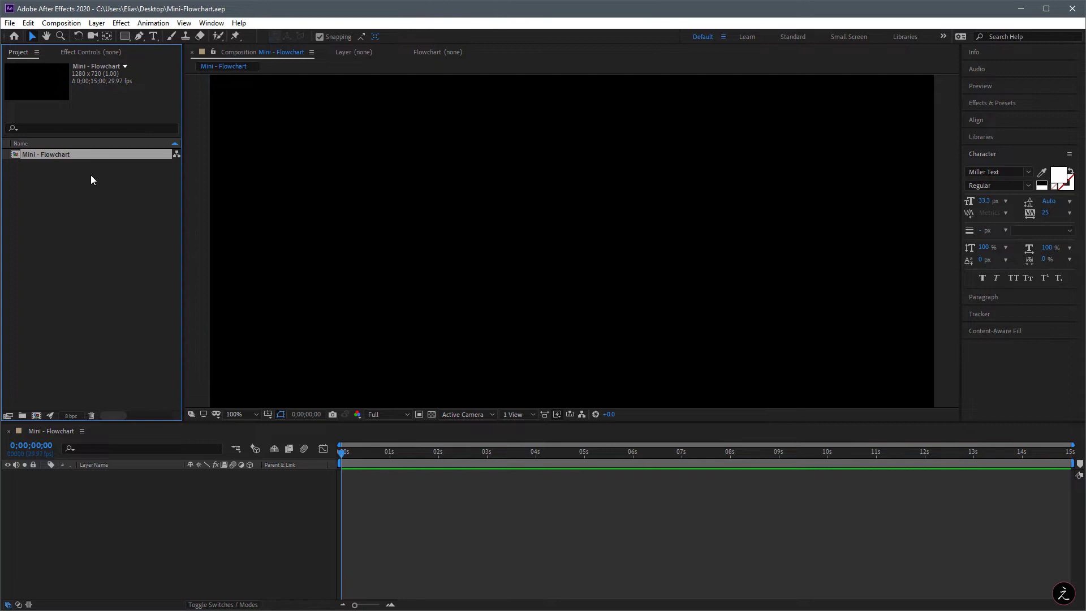
mouse_move(118, 276)
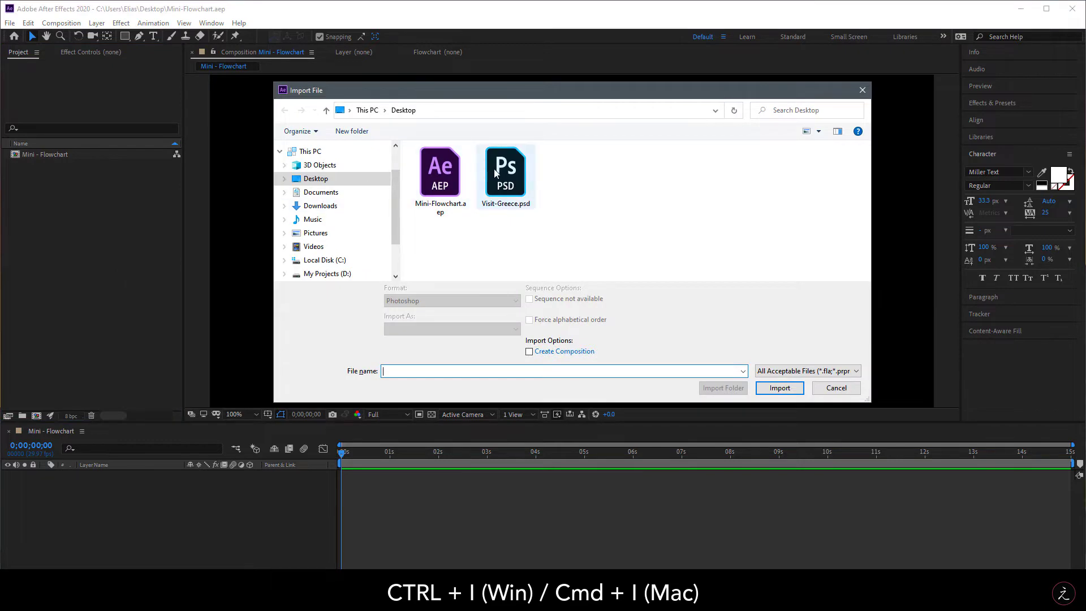
left_click(505, 170)
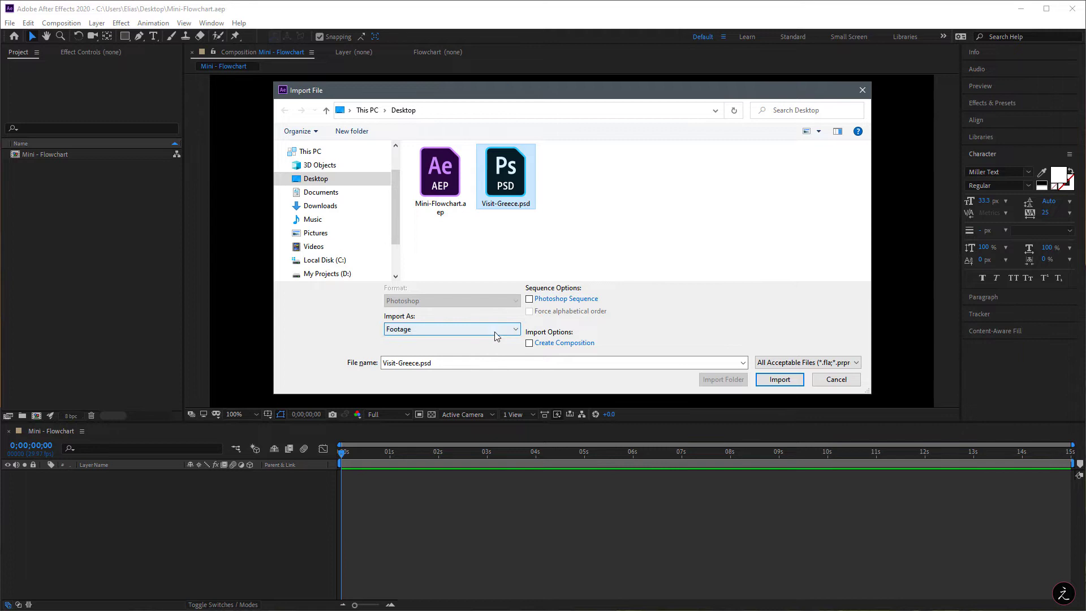
left_click(453, 329)
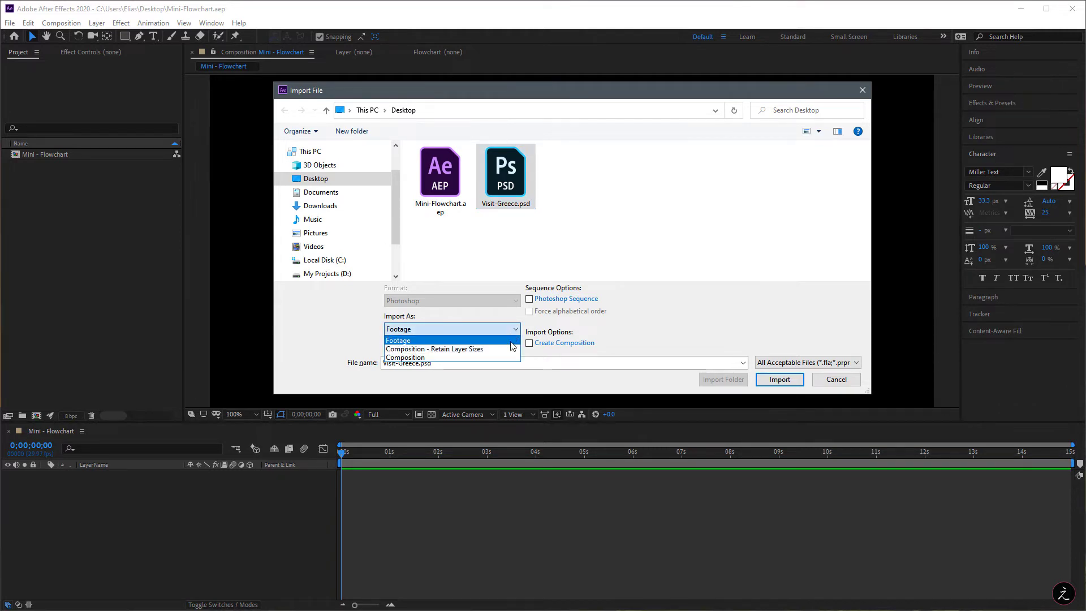
mouse_move(451, 348)
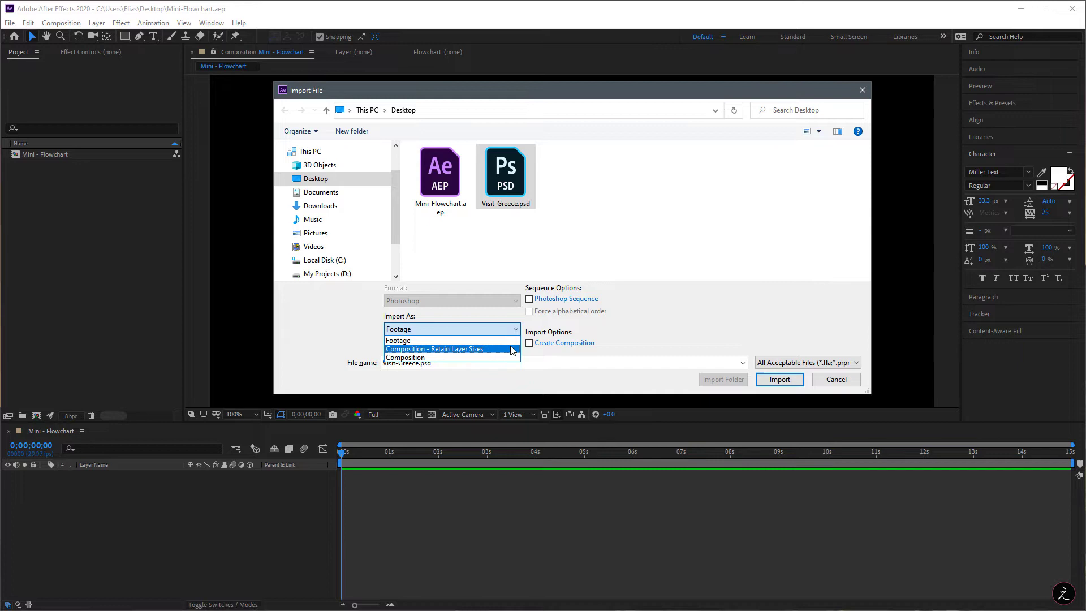
left_click(434, 348)
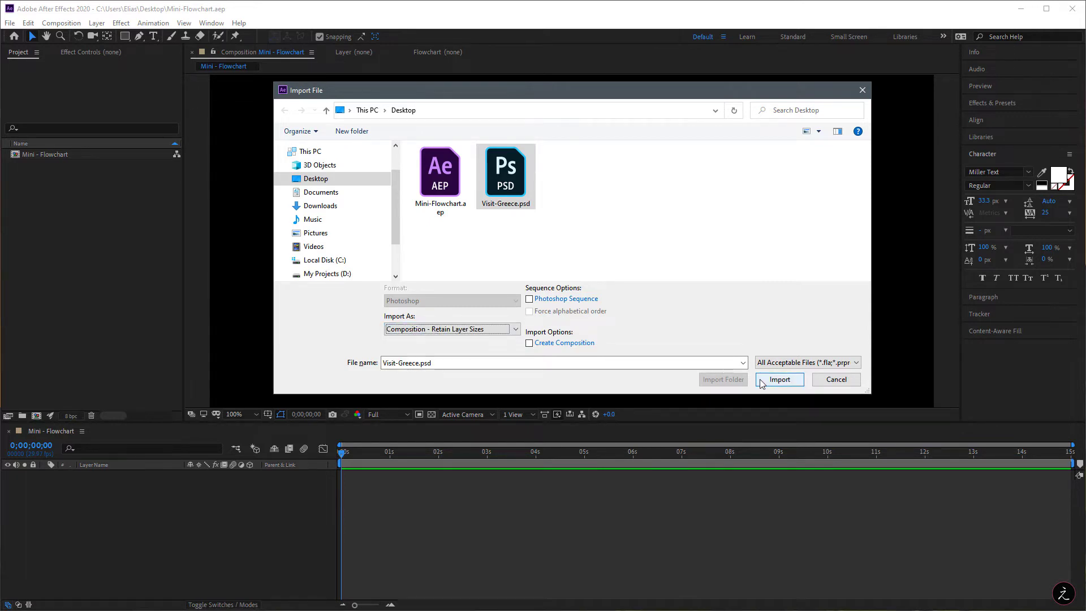
left_click(779, 379)
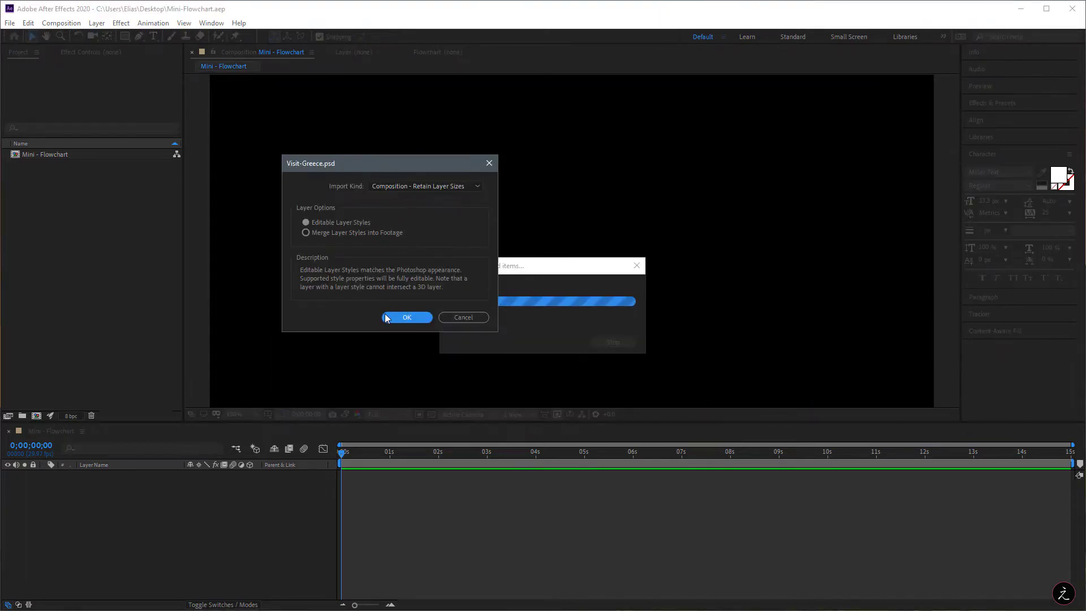
Finish importing with Editable Layer Styles, add Visit-Greece to Mini-Flowchart and scrub its Scale down.
left_click(407, 317)
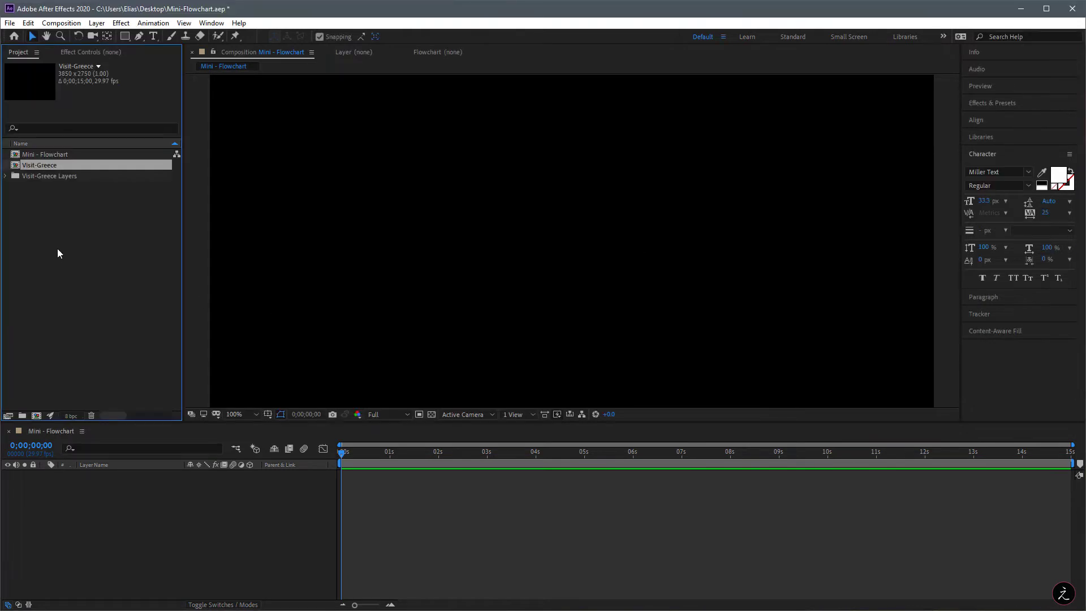
left_click(39, 165)
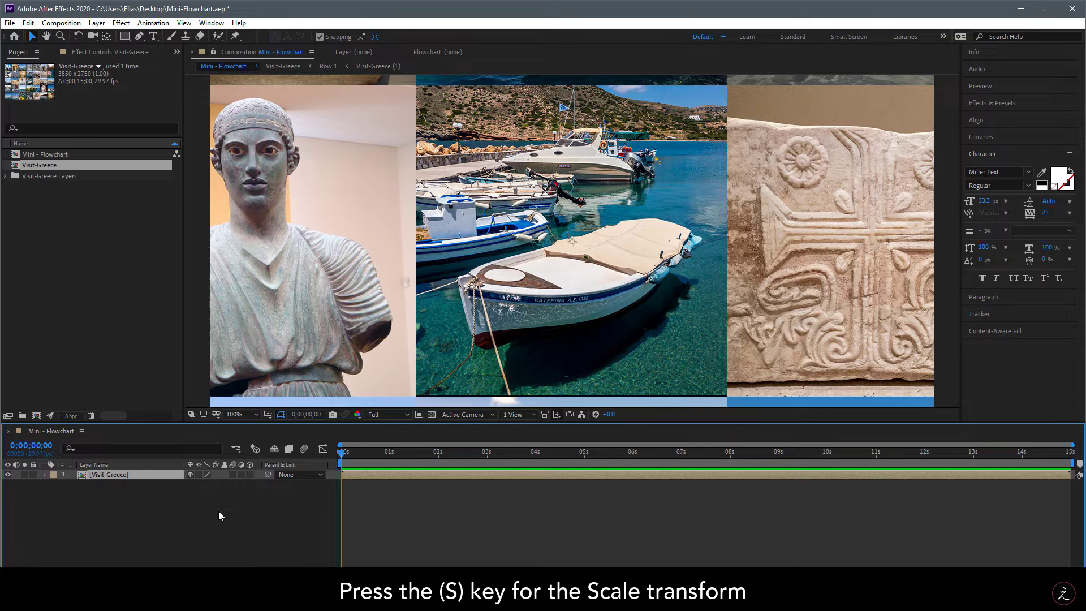
key("s")
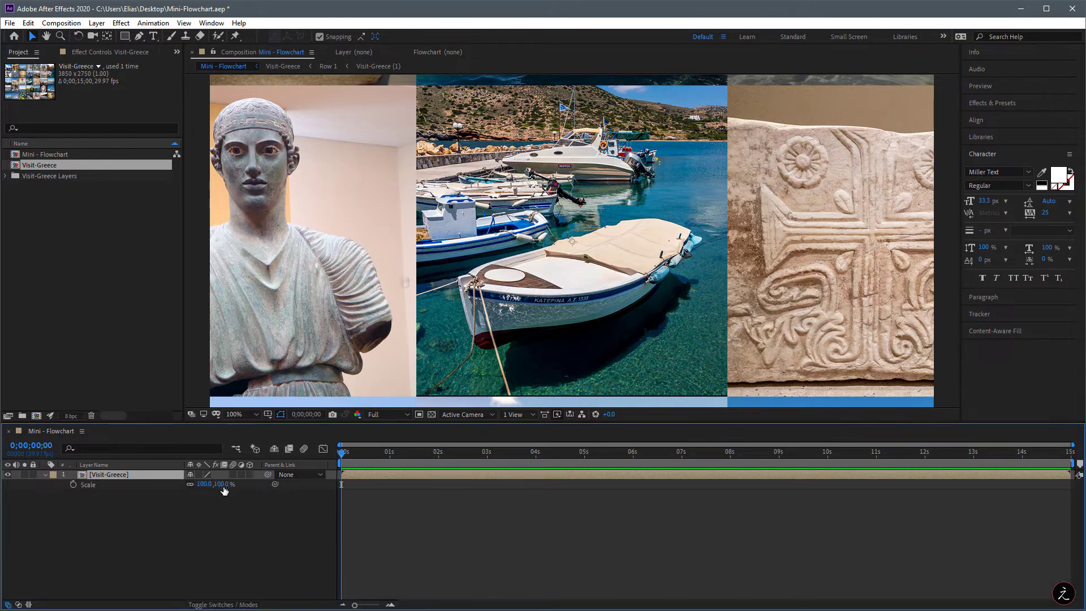
left_click_drag(204, 483, 205, 492)
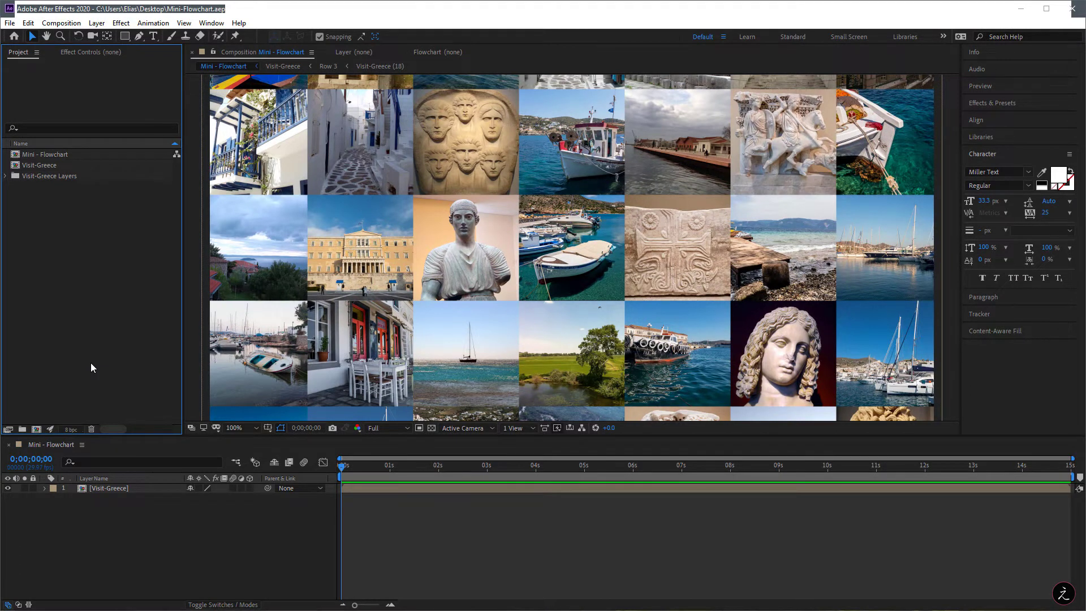
mouse_move(142, 448)
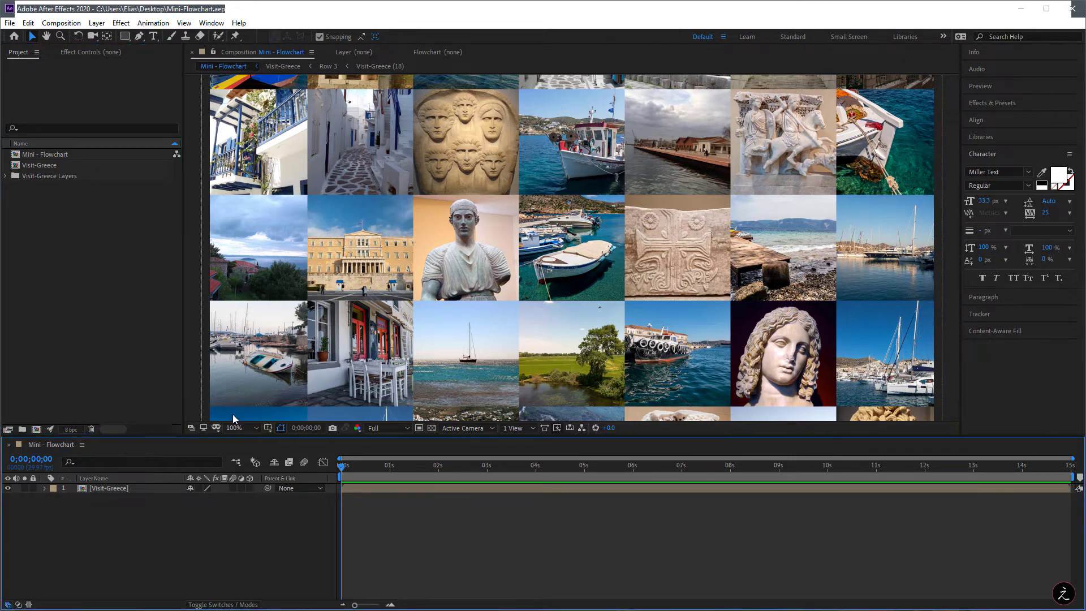
Show the Composition Mini-Flowchart via the menu, the timeline button and the Tab key.
left_click(63, 23)
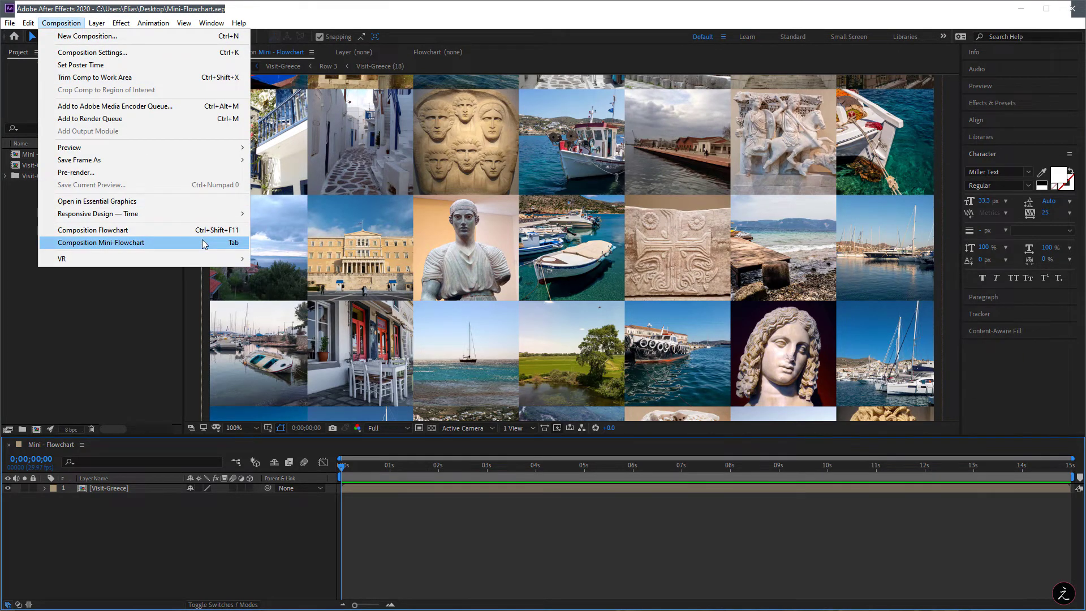
left_click(101, 242)
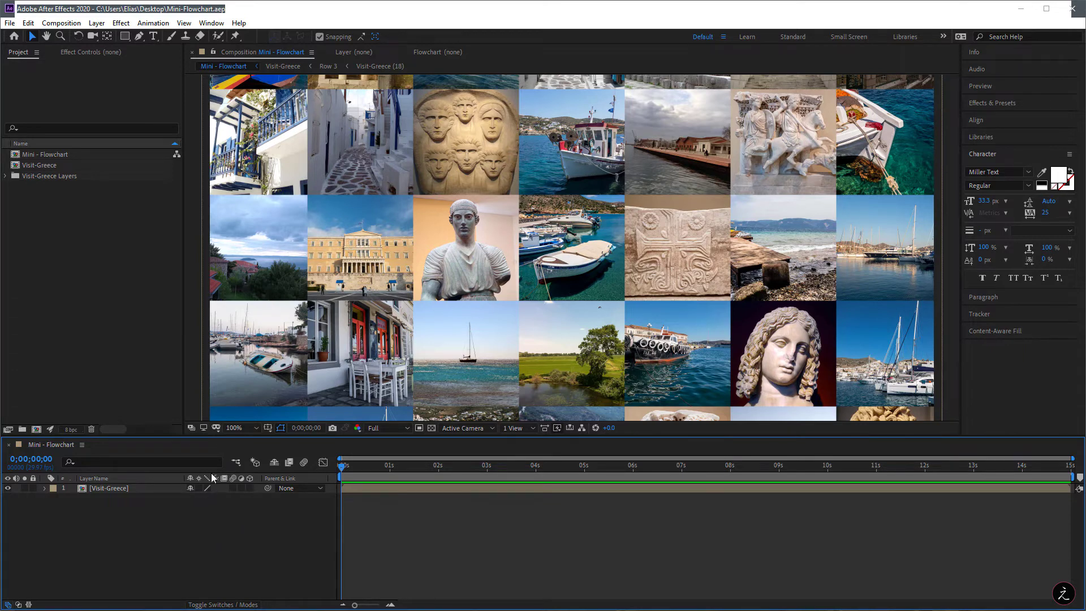
mouse_move(235, 463)
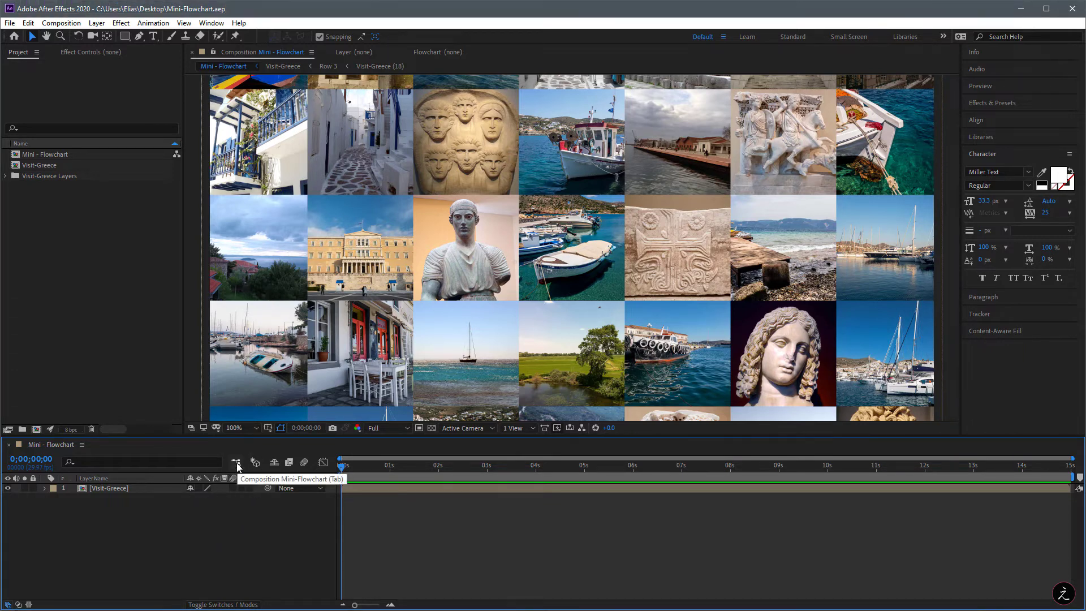
left_click(235, 462)
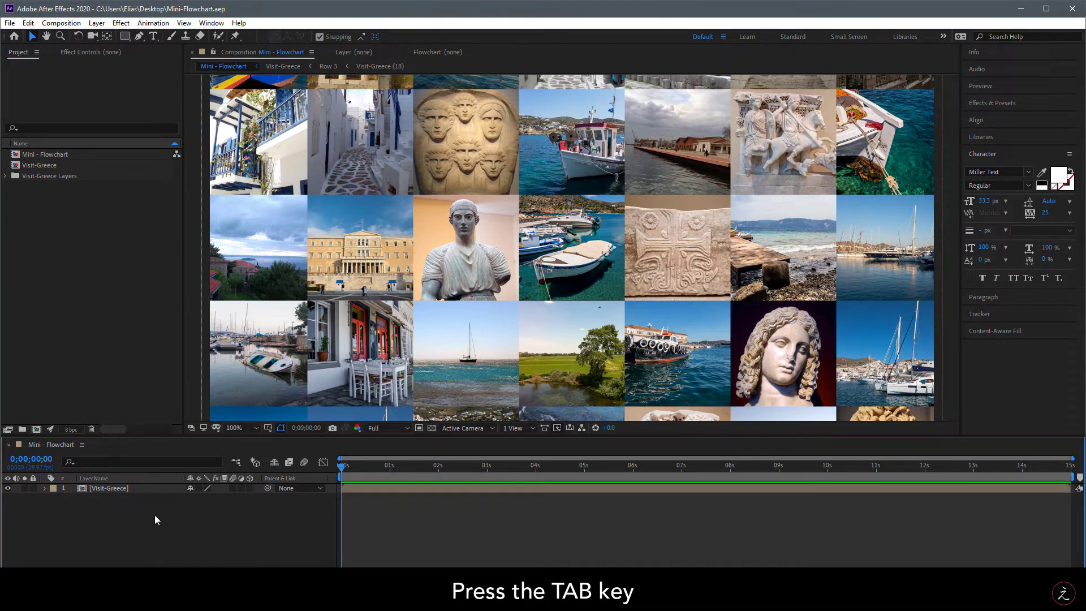
key("Tab")
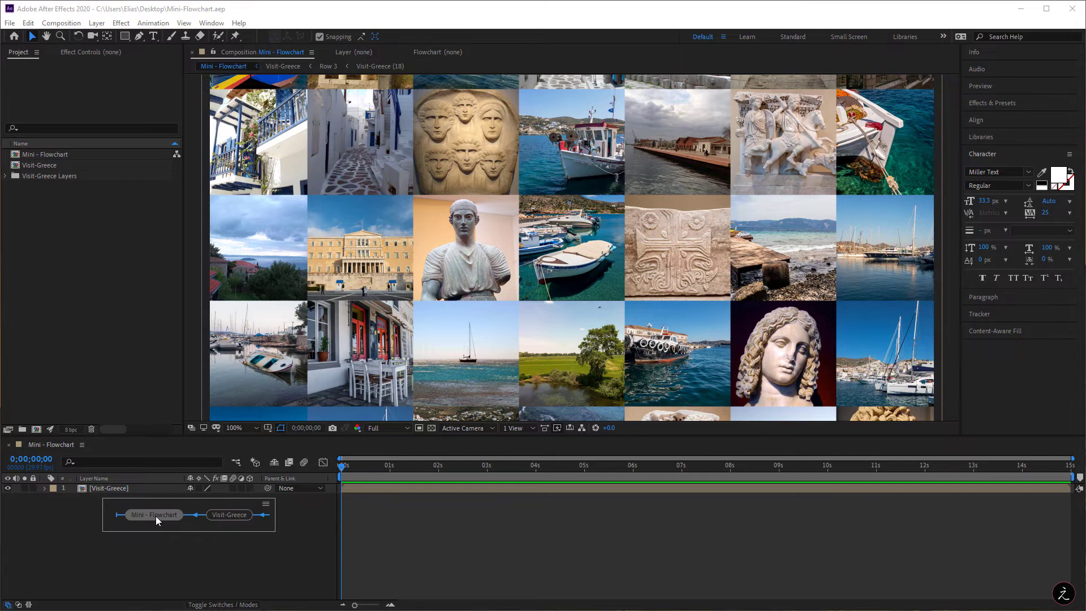
Arrow through Visit-Greece and its Row compositions to Row 3, then open Visit-Greece (18).
key("Right")
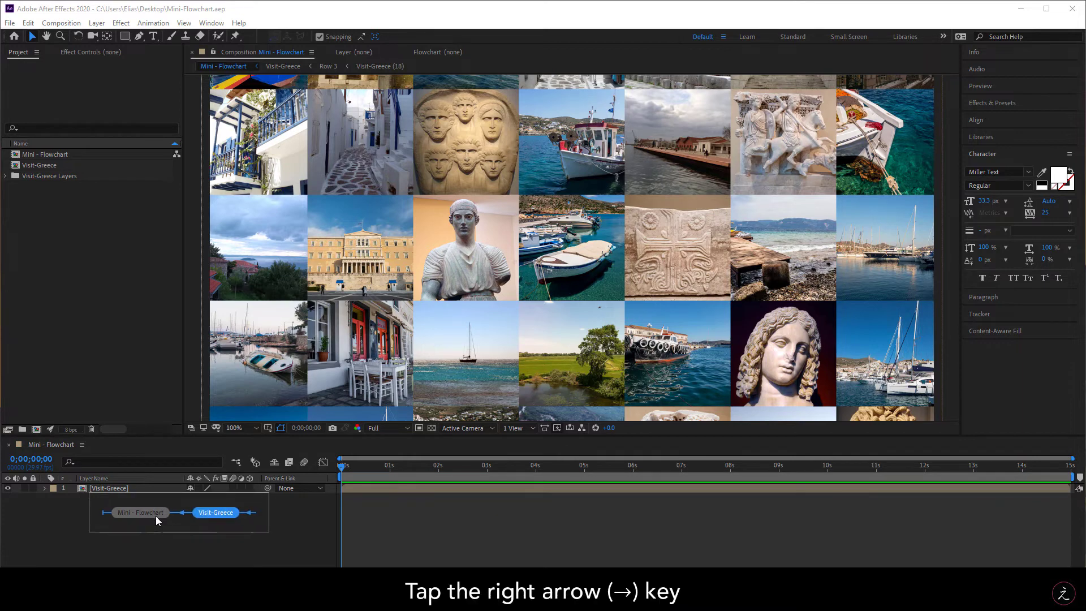
key("Right")
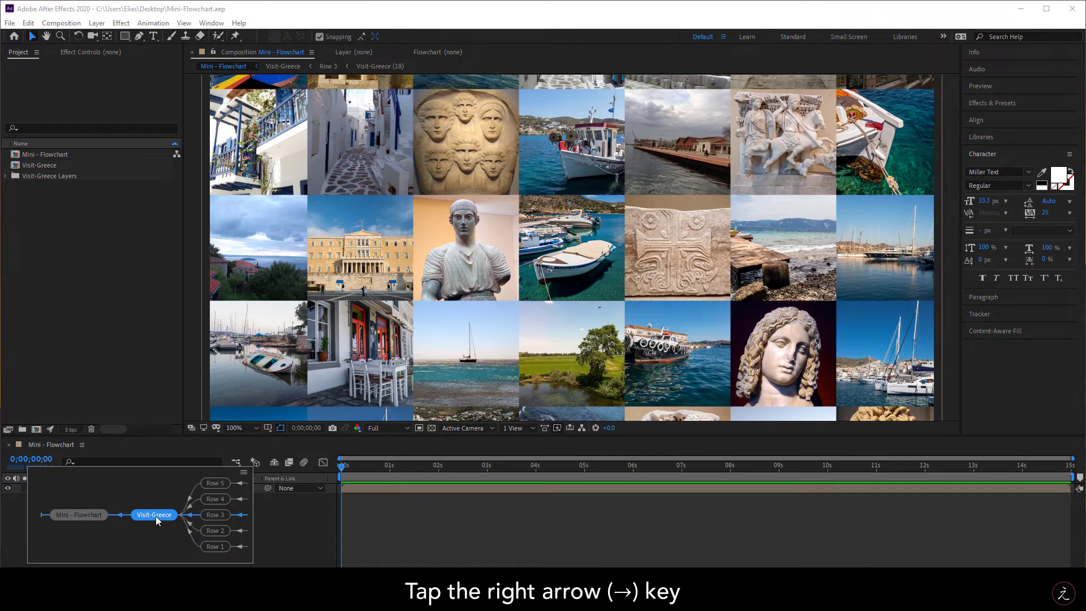
key("Right")
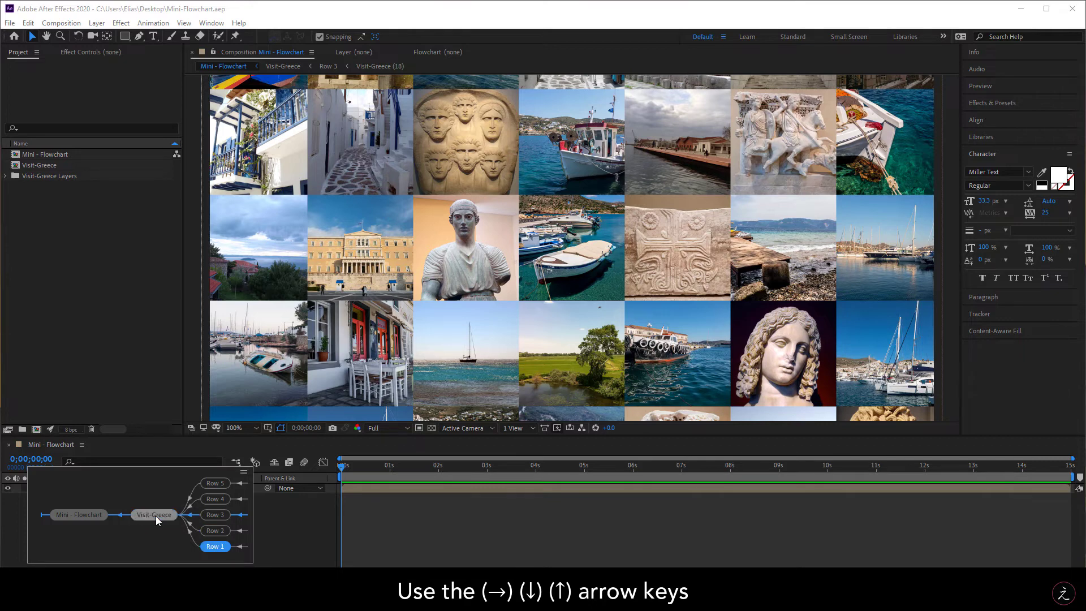
key("Up")
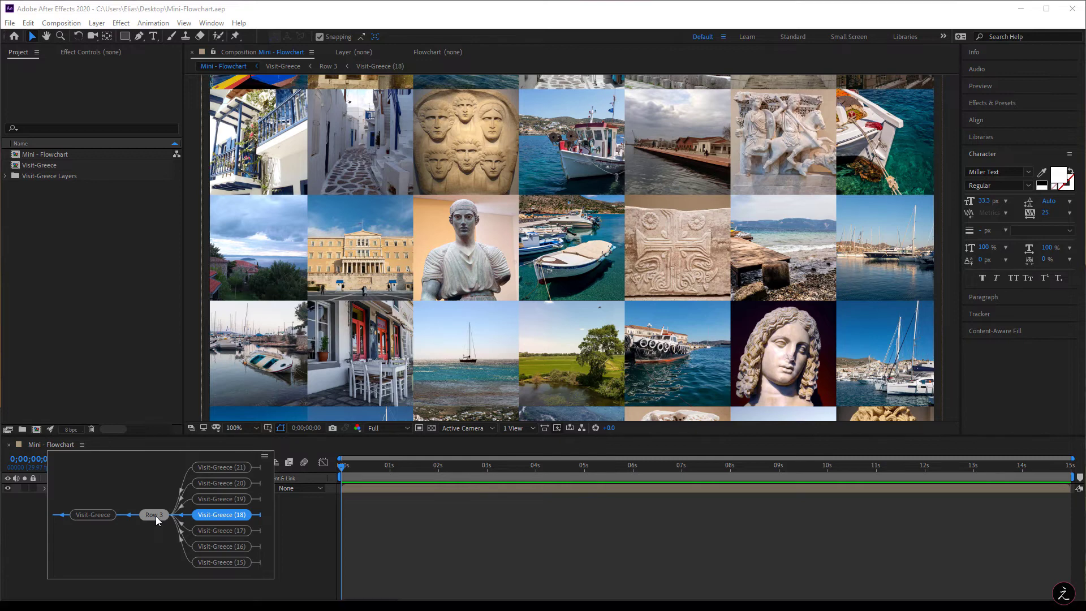
double_click(221, 515)
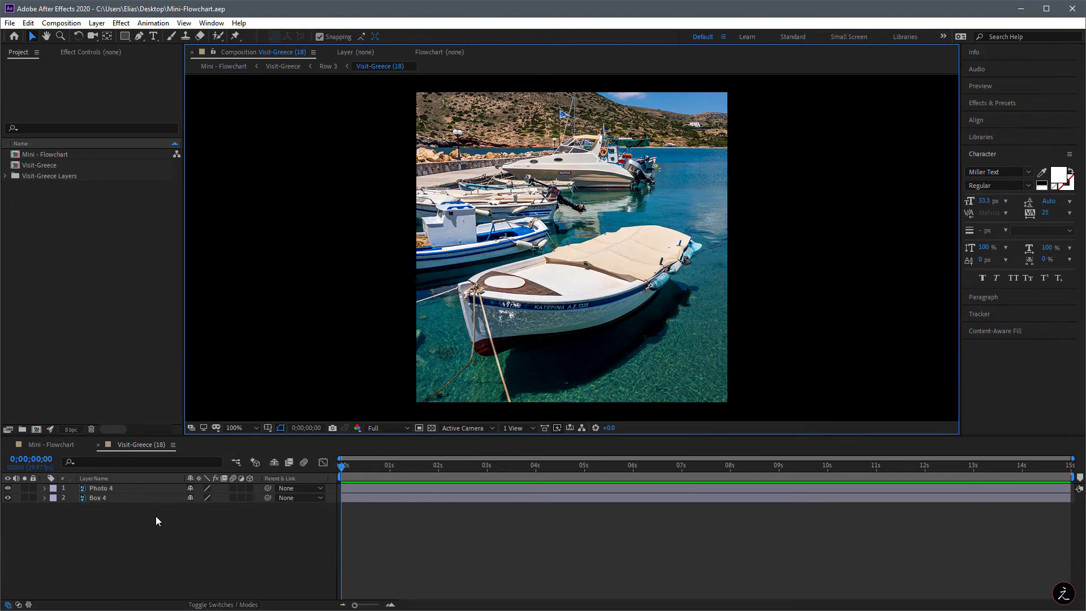
mouse_move(181, 527)
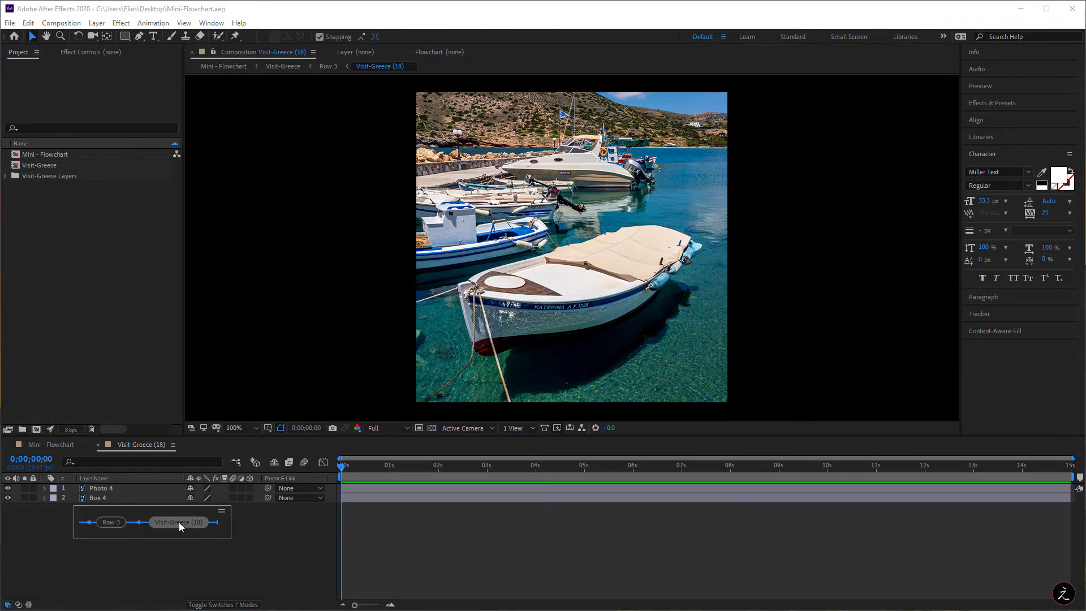
Step left from Visit-Greece (18) through parent compositions back to Mini-Flowchart.
key("Left")
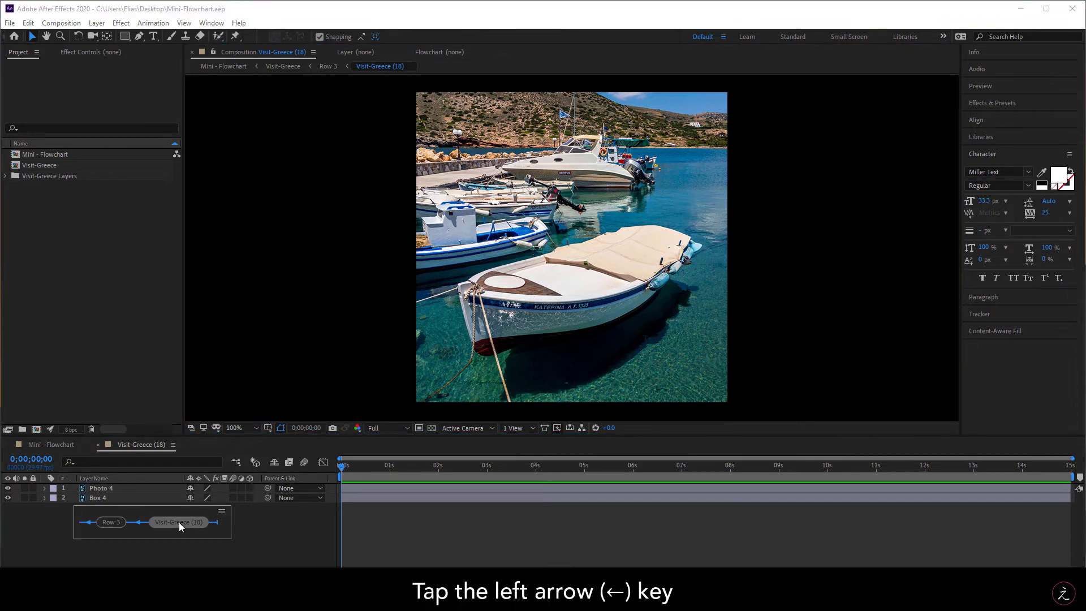
key("Left")
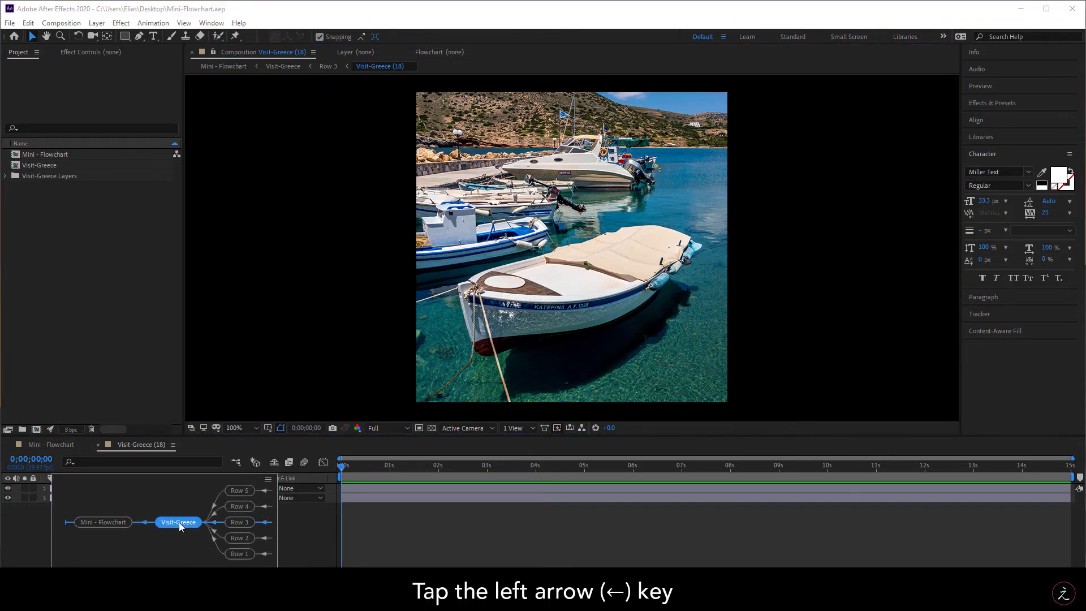
key("Left")
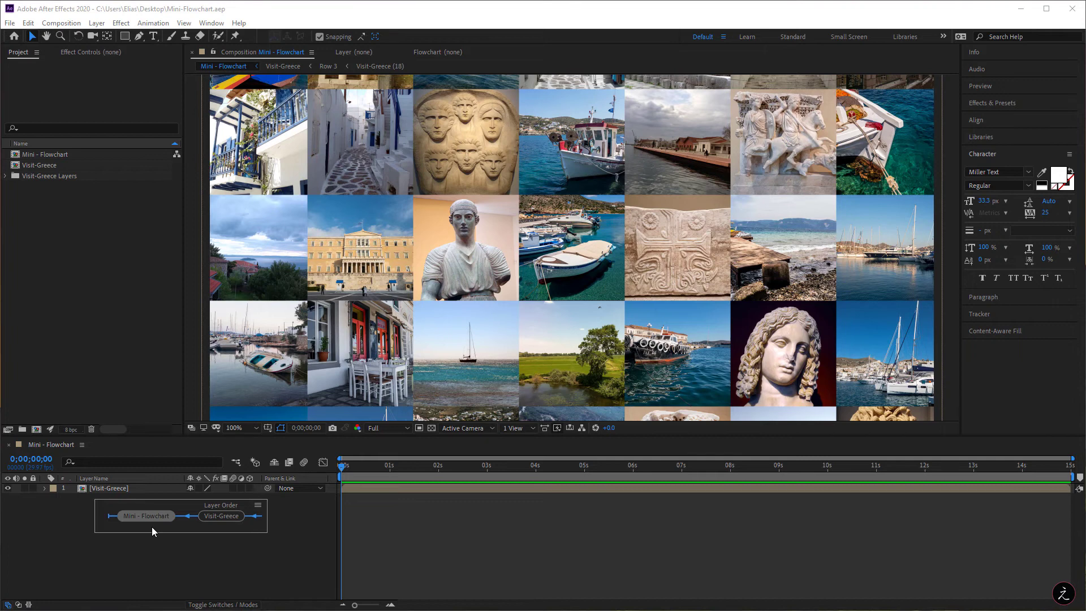
Choose Flow Right to Left from the Mini-Flowchart panel menu.
left_click(258, 505)
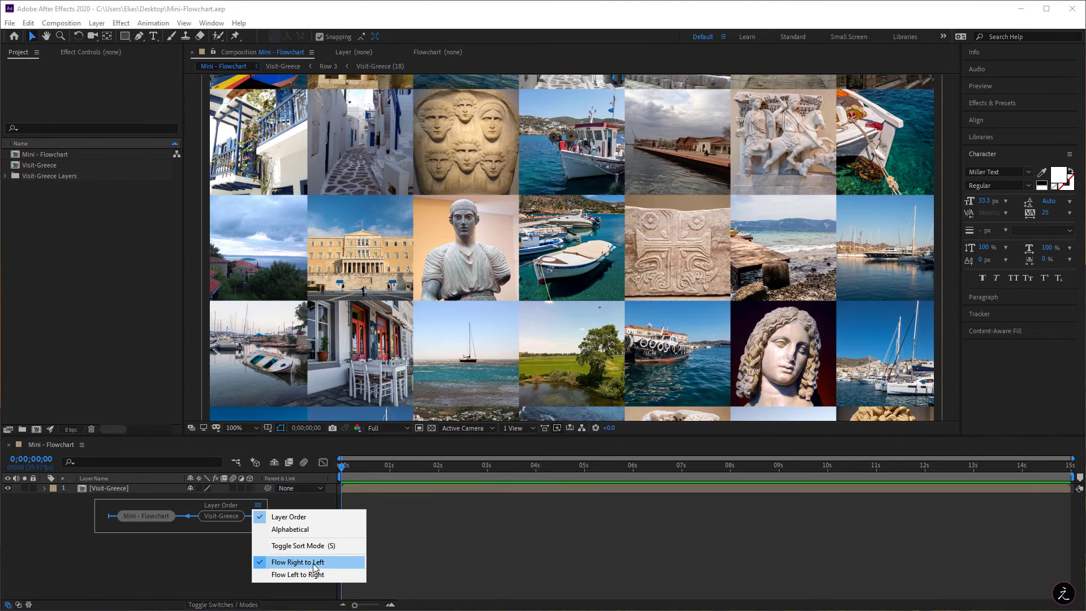
left_click(300, 563)
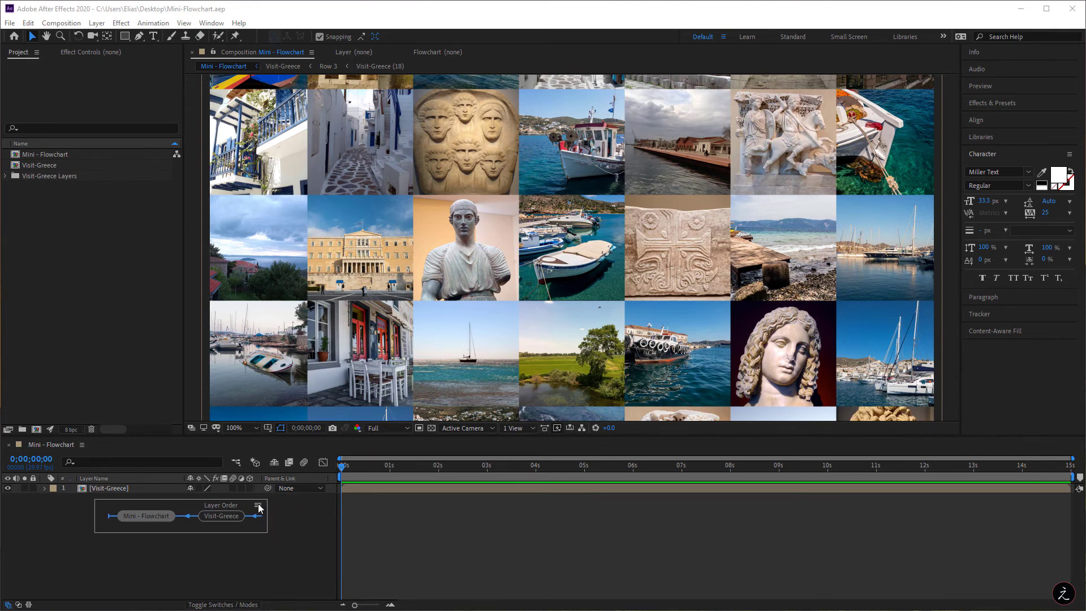